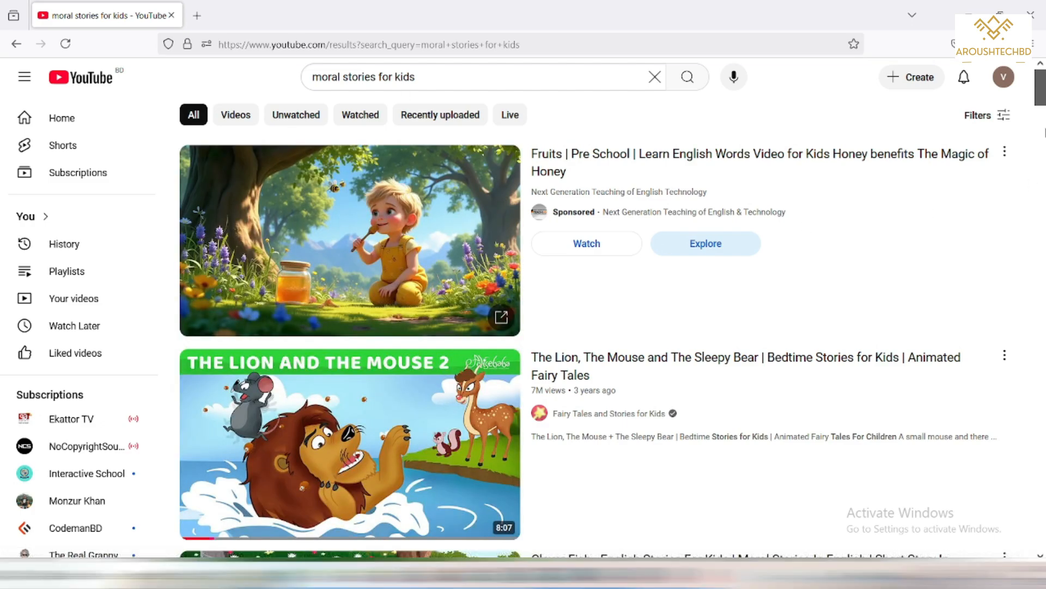
Ask ChatGPT for a 200-word honest woodcutter moral story
scroll("down", 3)
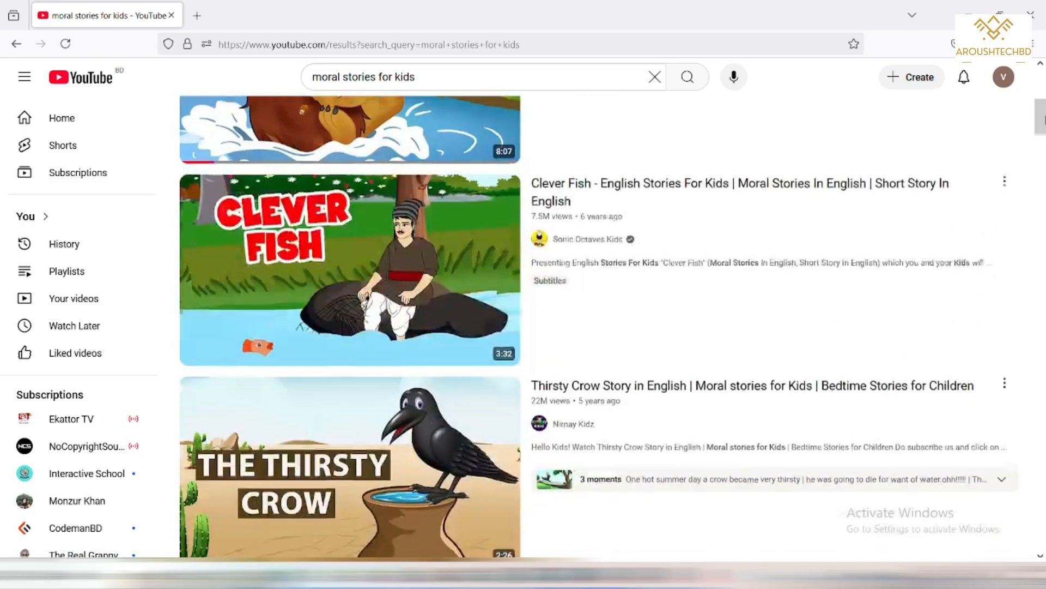
scroll("down", 3)
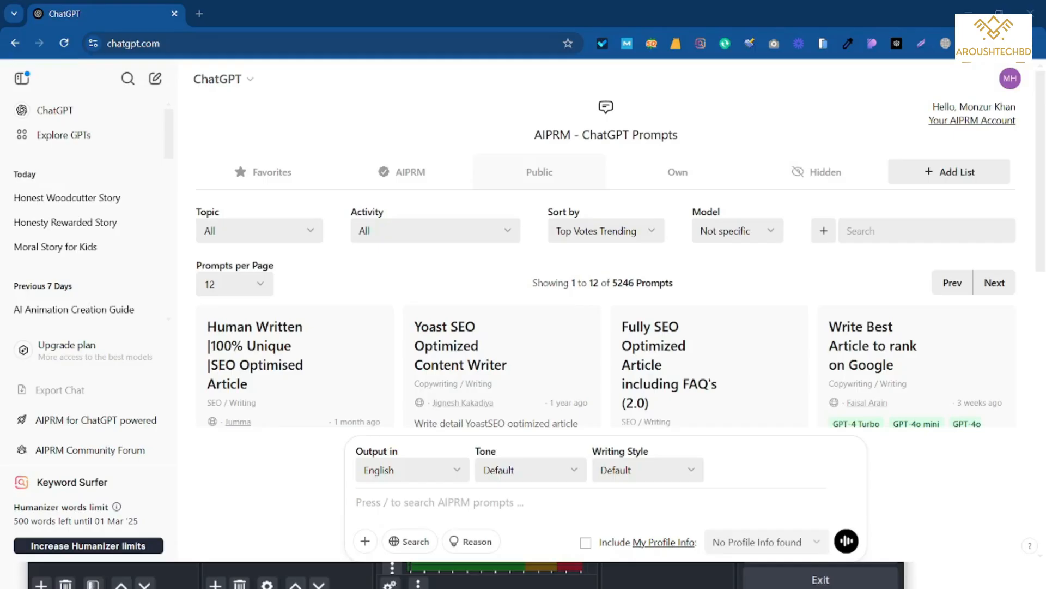
type("wri")
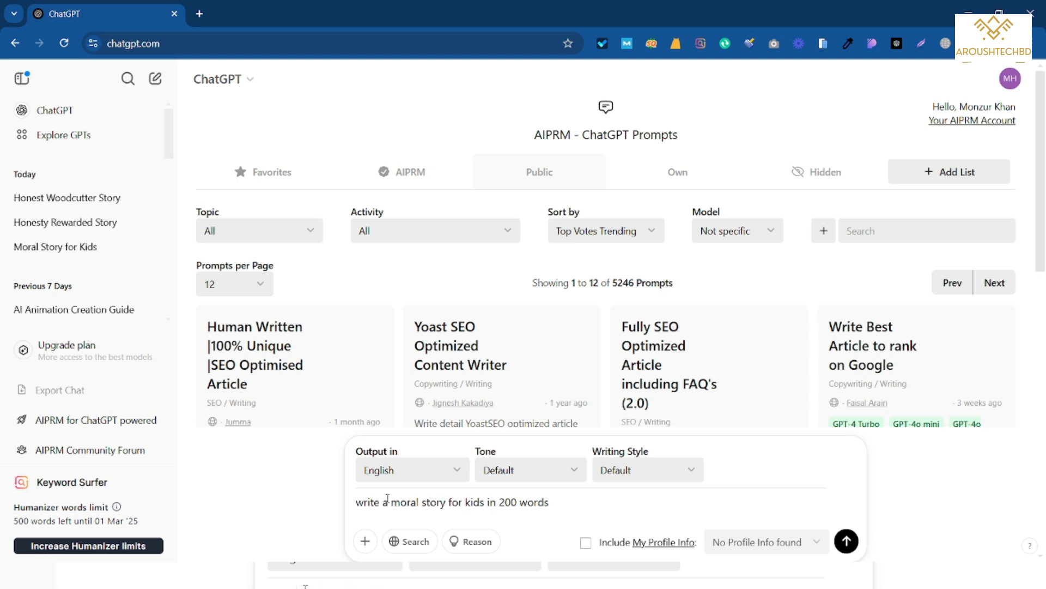
left_click(846, 541)
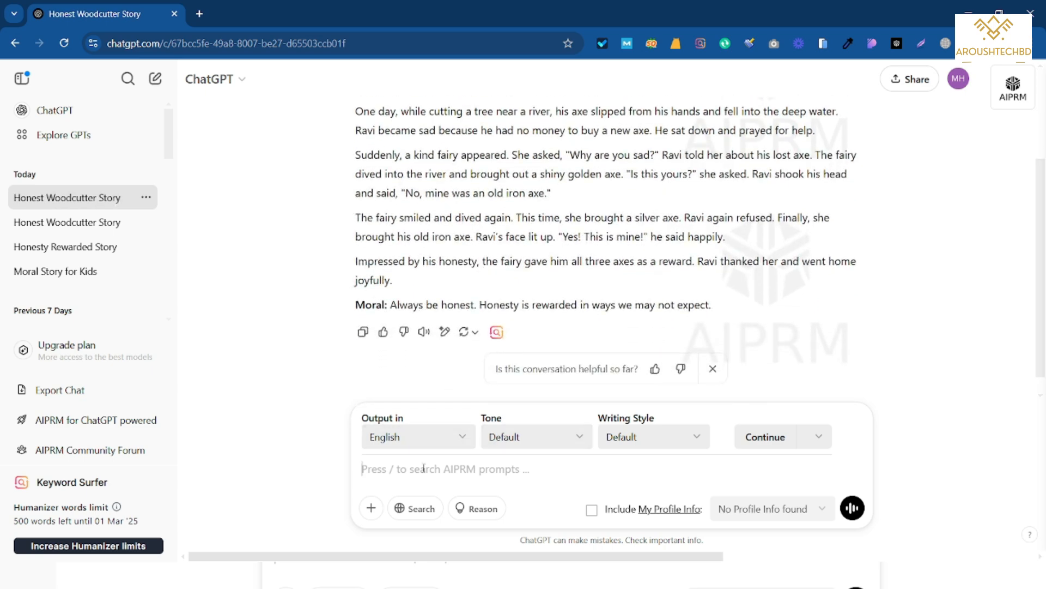
Ask ChatGPT for an image-generation prompt depicting the story
type("write the prompt for generating")
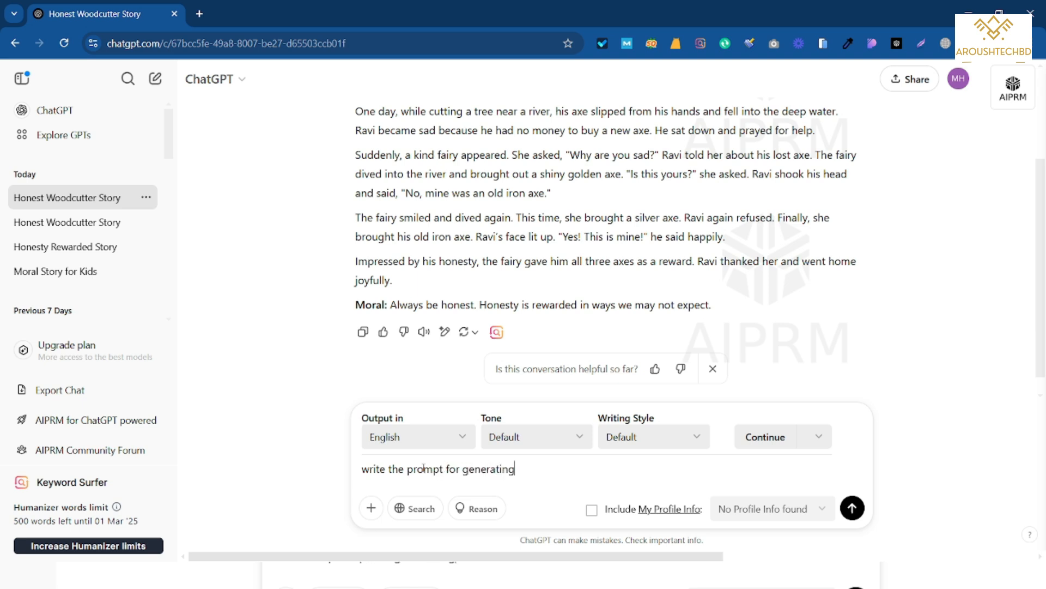
type("images about this")
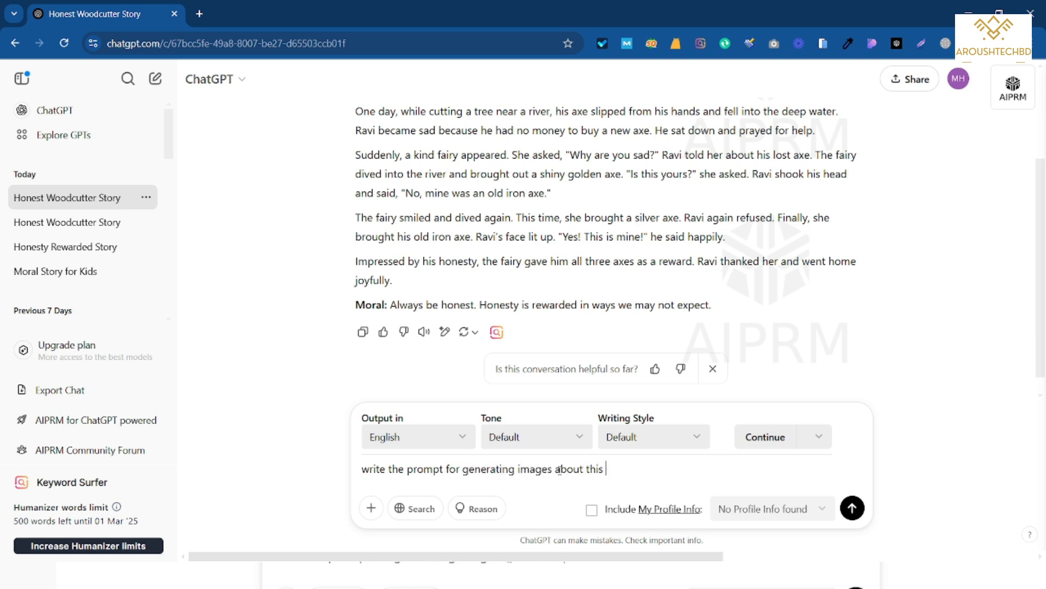
type("story")
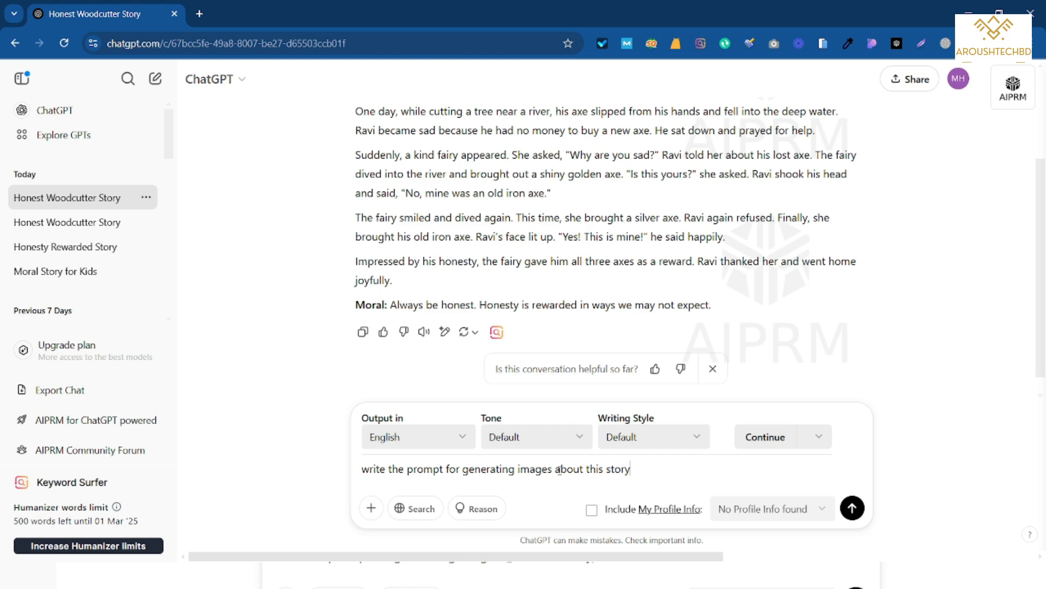
left_click(851, 508)
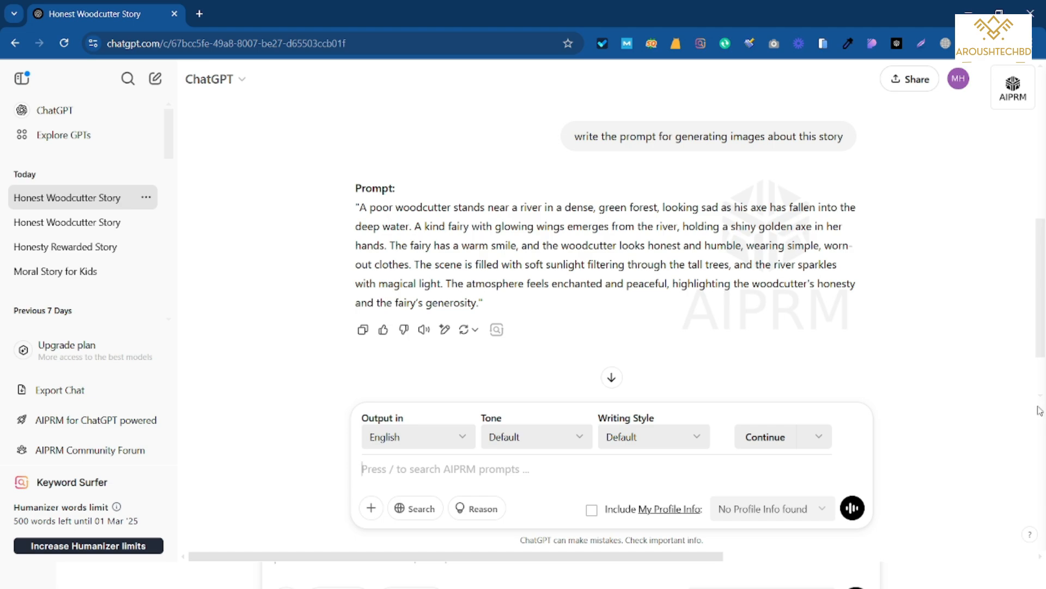
Ask ChatGPT for ten title ideas for the story
type("wtite 10 bes")
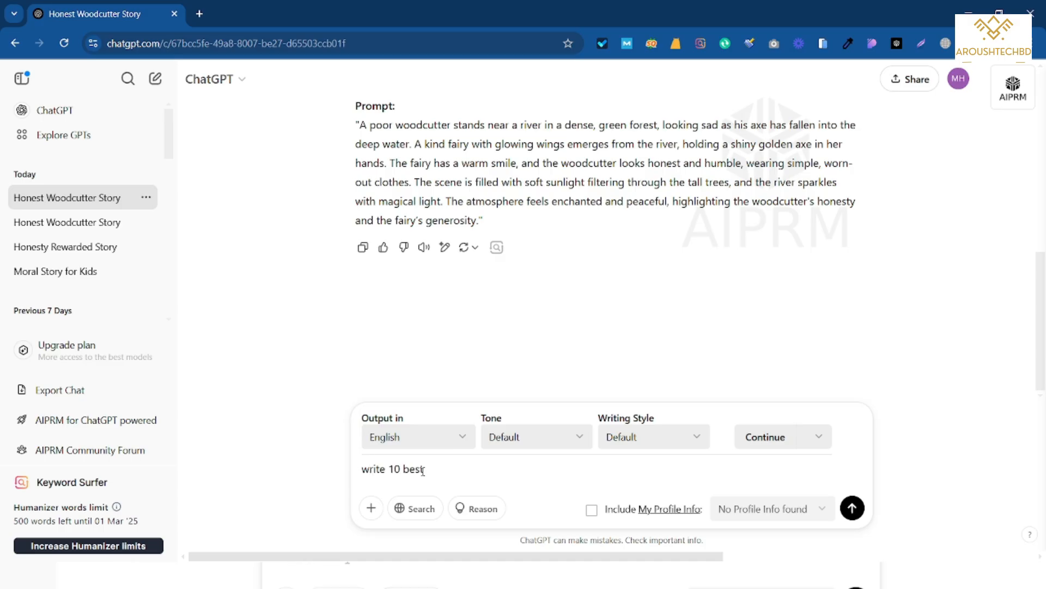
type("tit")
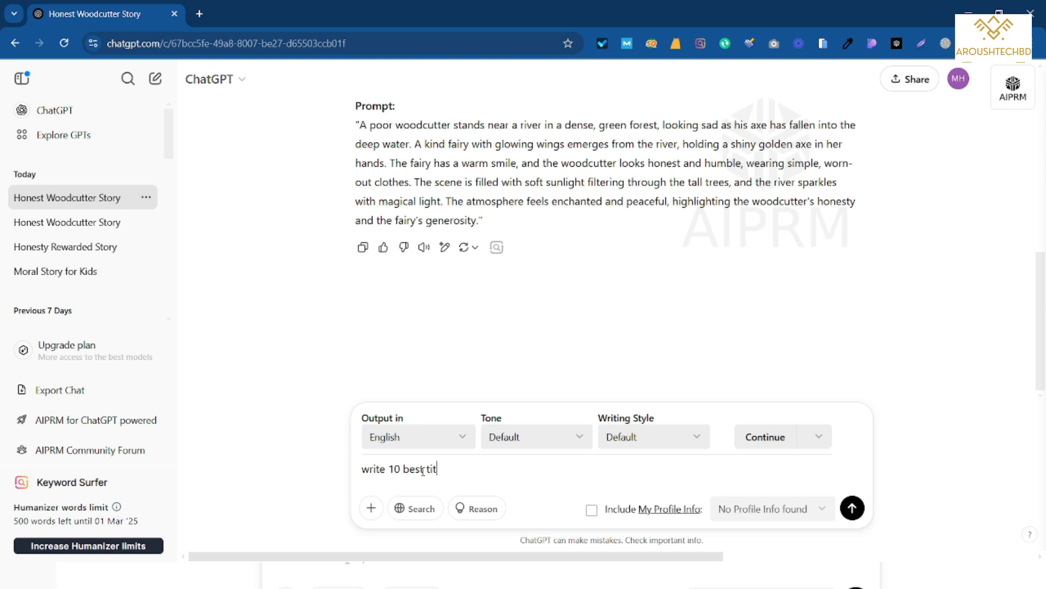
left_click(852, 508)
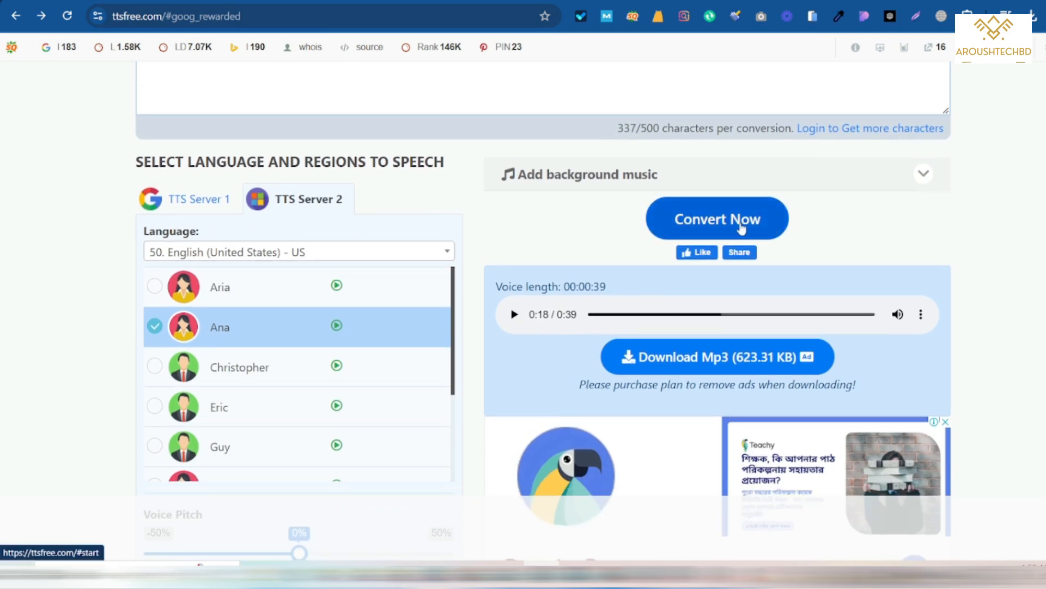
Convert the full woodcutter story to speech using TTS Server 2, English (US), voice Ana
left_click(717, 218)
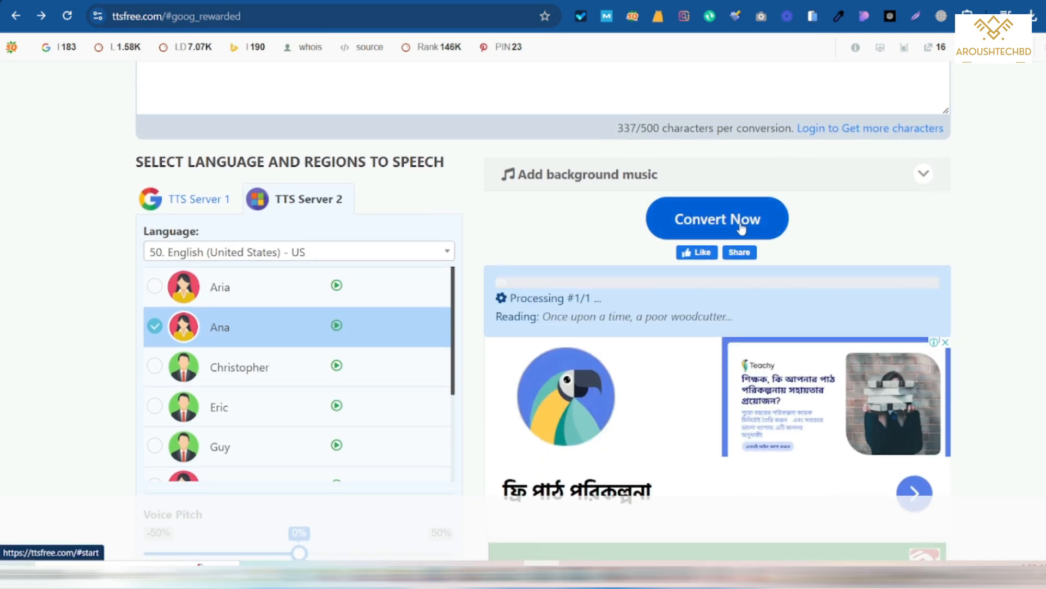
scroll("down", 3)
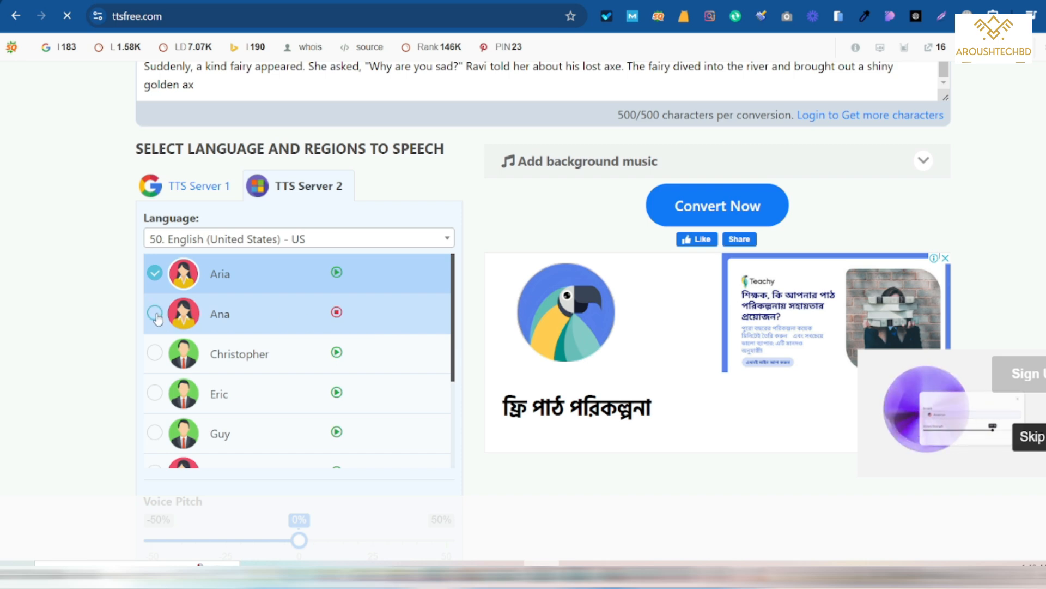
scroll("up", 3)
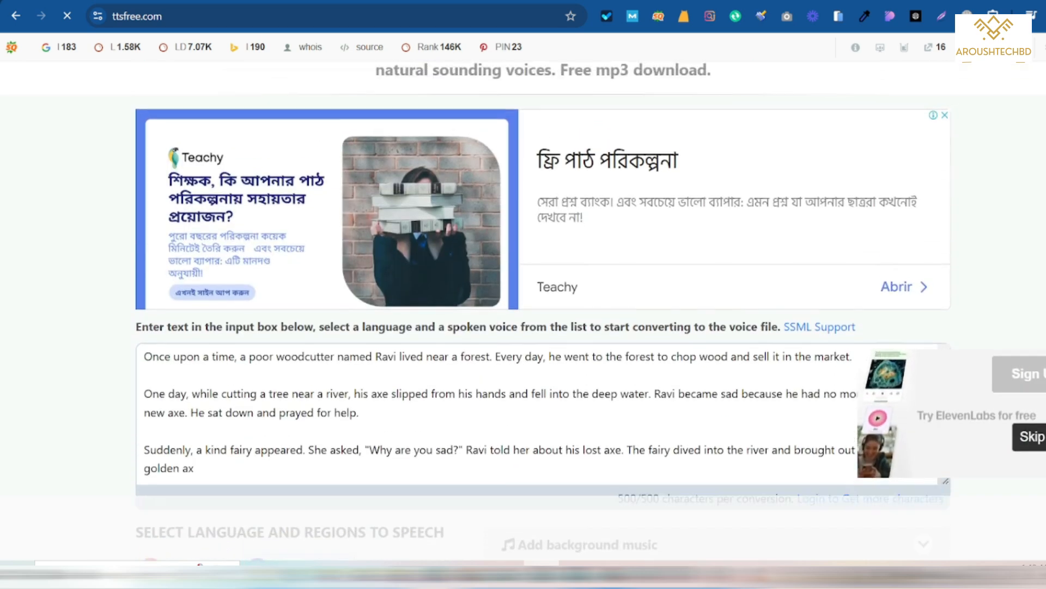
scroll("down", 3)
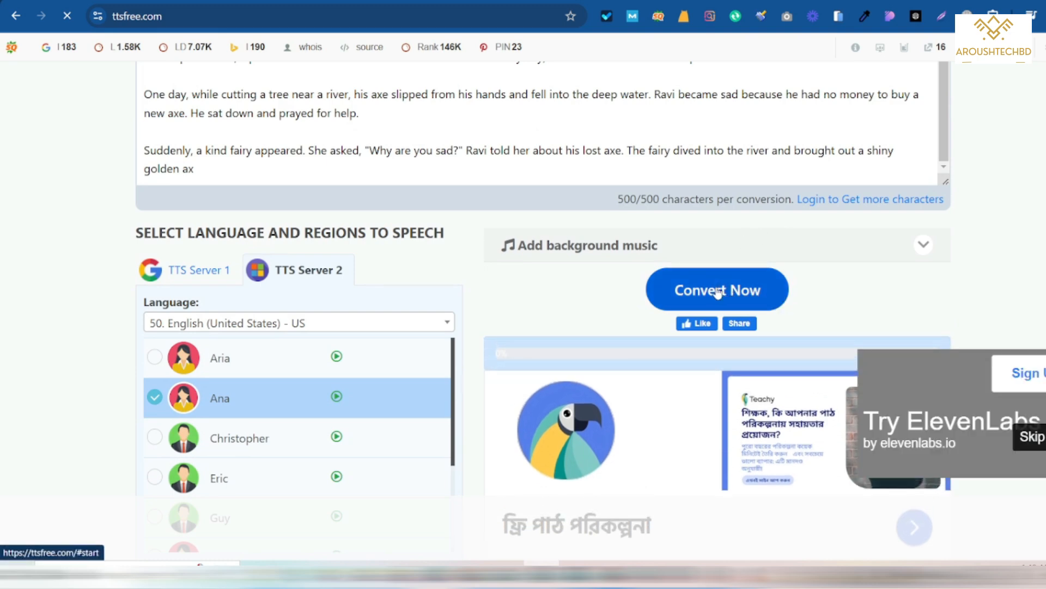
left_click(717, 289)
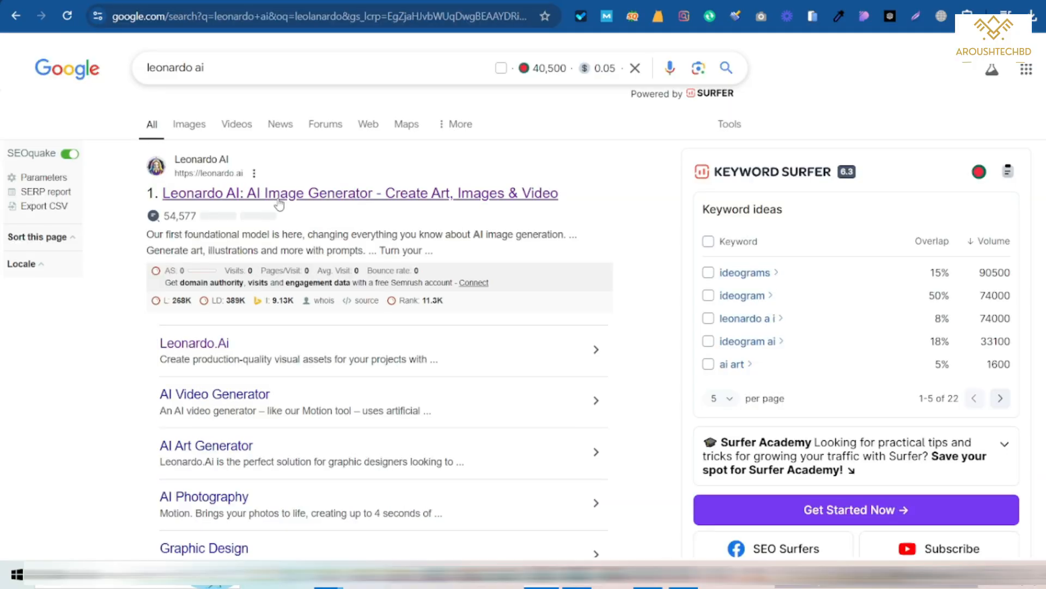
Generate woodcutter-and-fairy images in Leonardo.Ai from the ChatGPT prompt
left_click(360, 193)
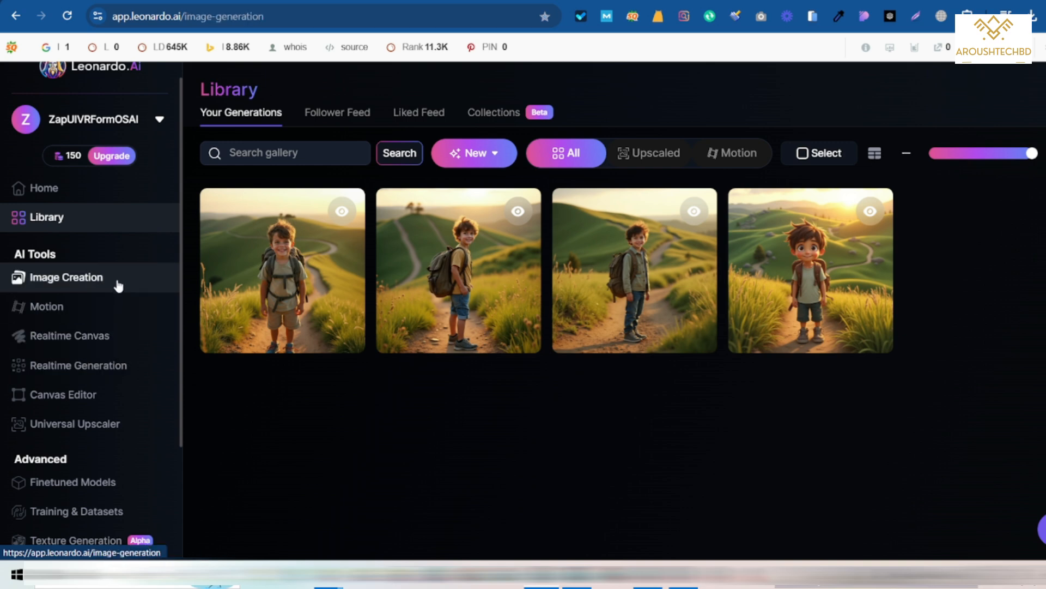
left_click(66, 277)
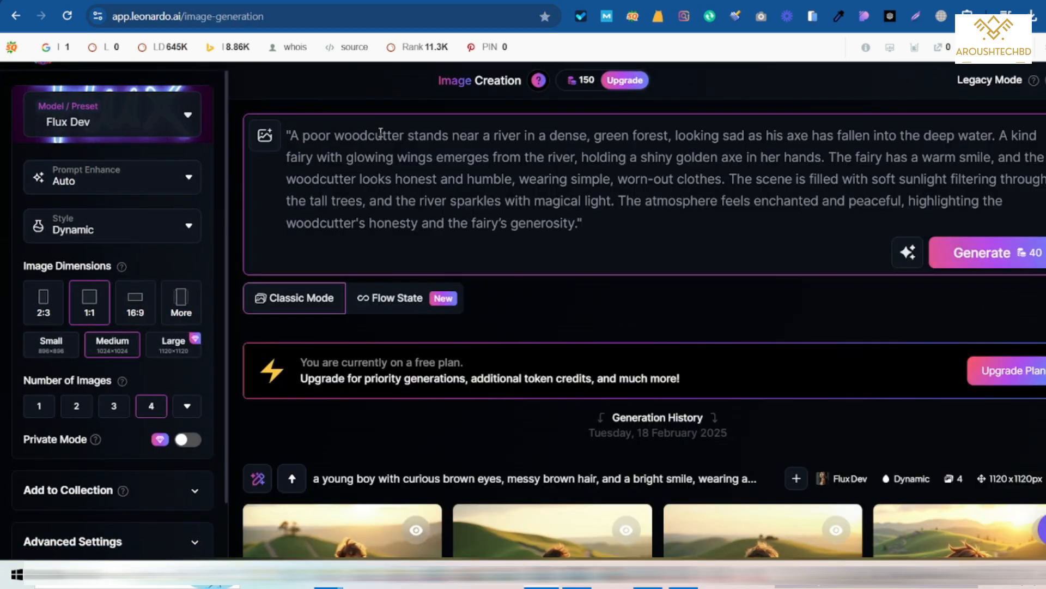
left_click(981, 253)
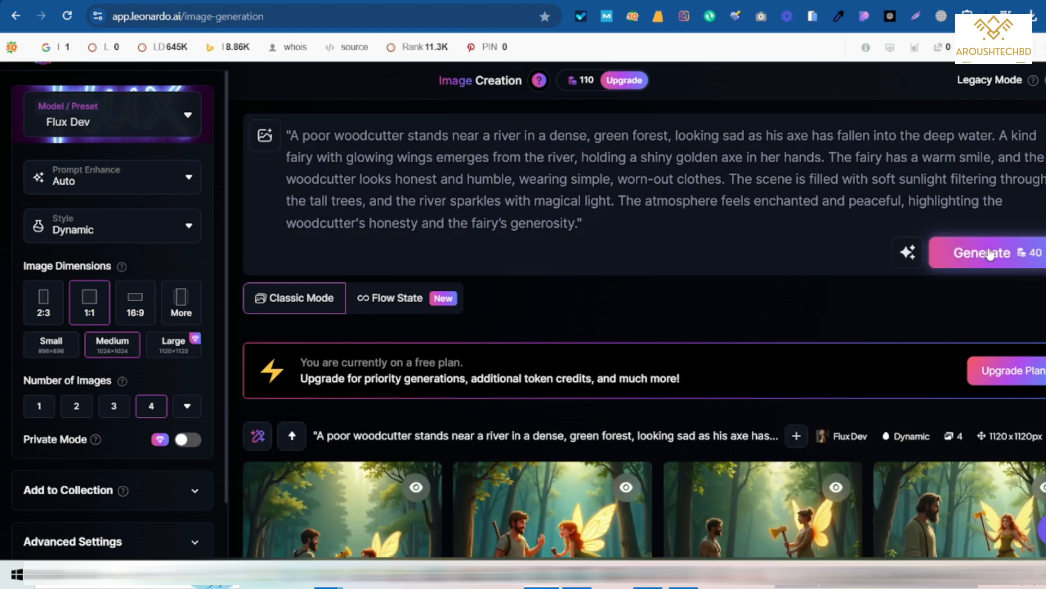
Open the image of the fairy holding the golden axe in the viewer
scroll("down", 3)
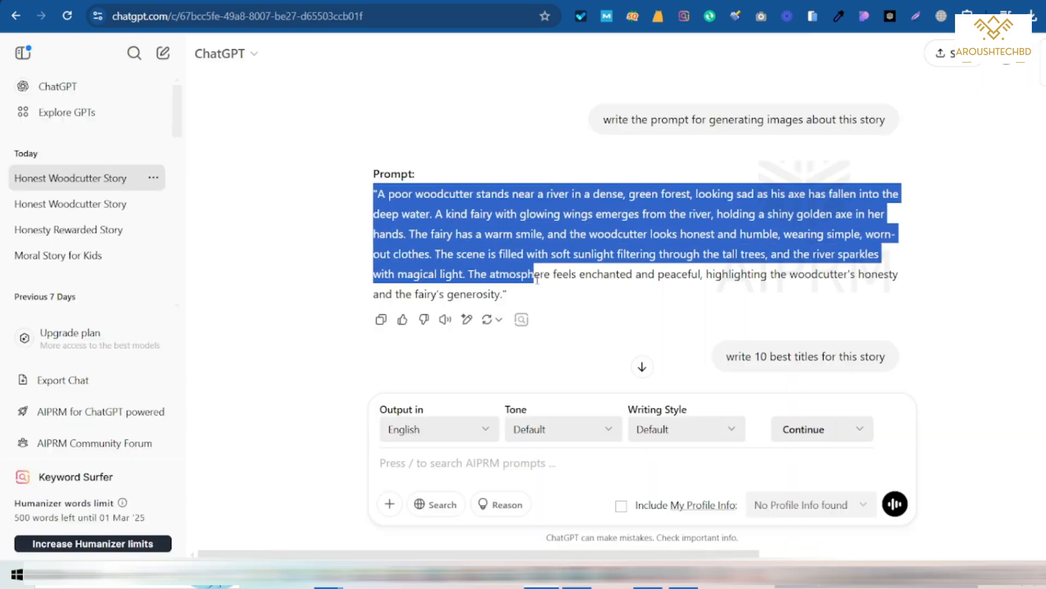
right_click(470, 250)
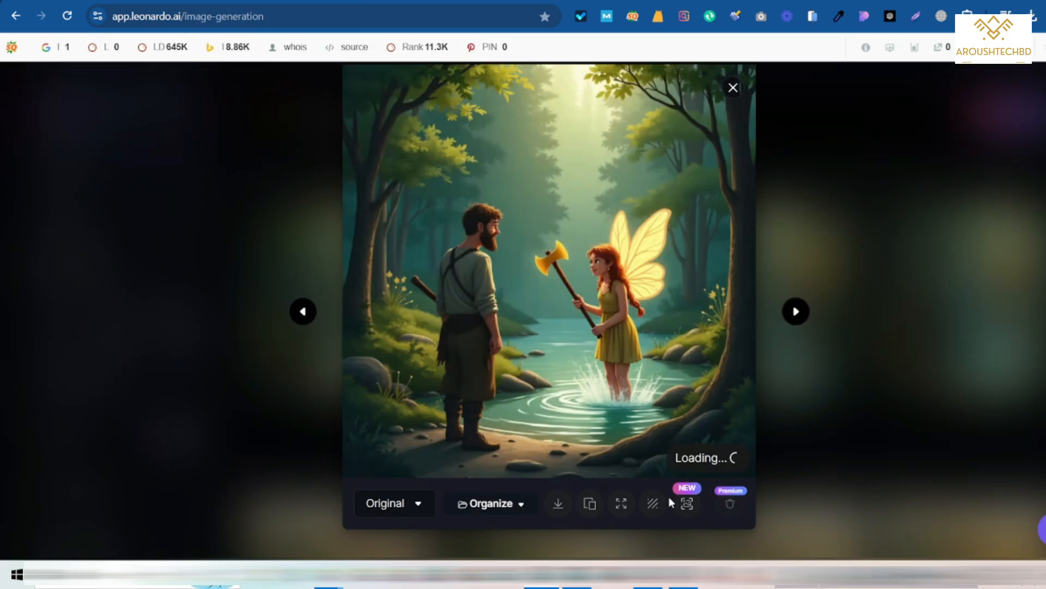
left_click(556, 503)
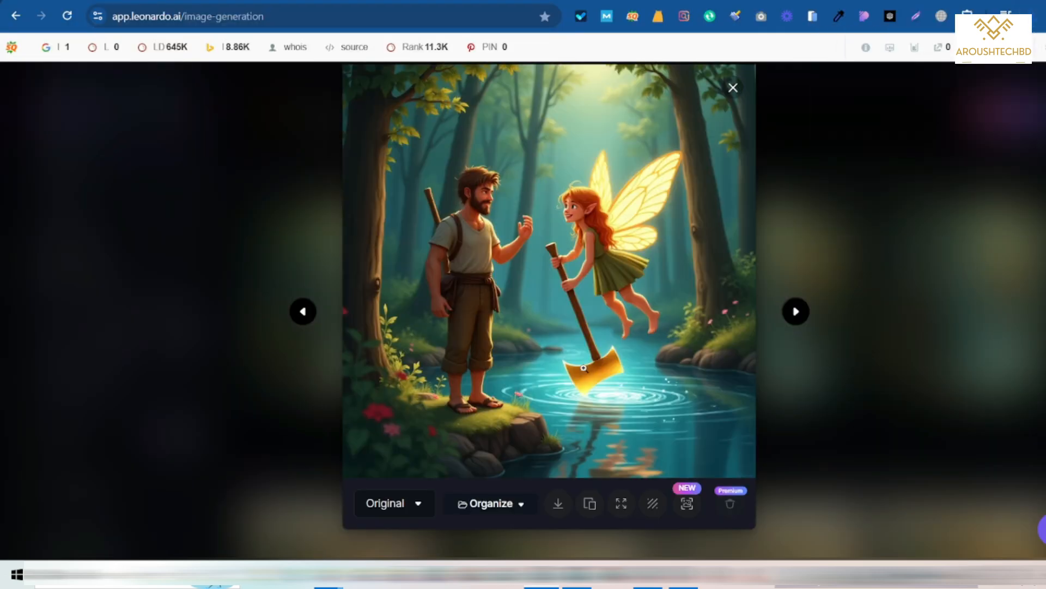
left_click(556, 503)
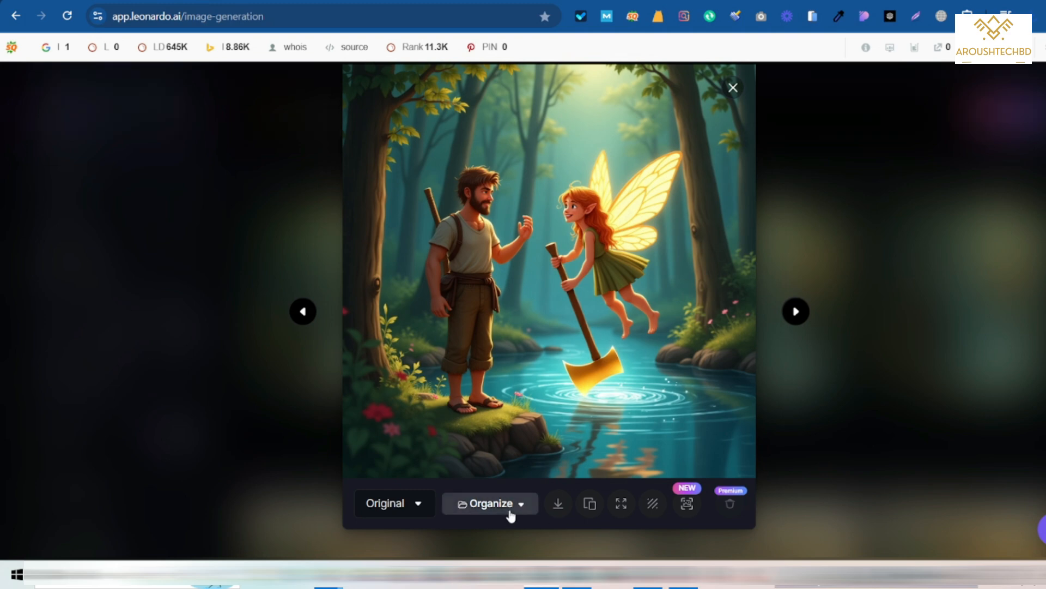
left_click(795, 311)
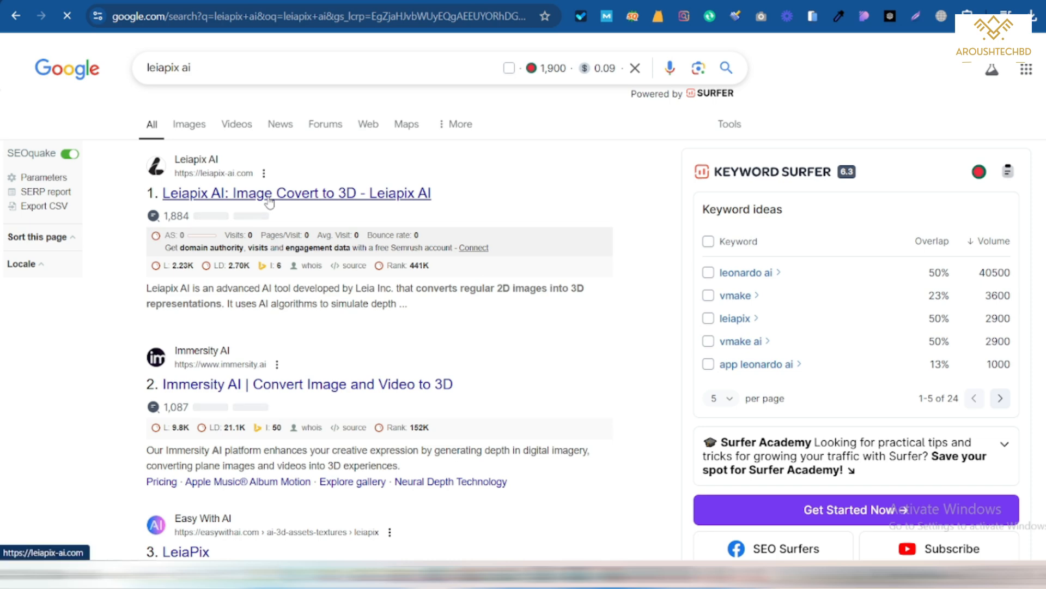
Open Immersity AI from the Leiapix search and sign in with Google
left_click(296, 193)
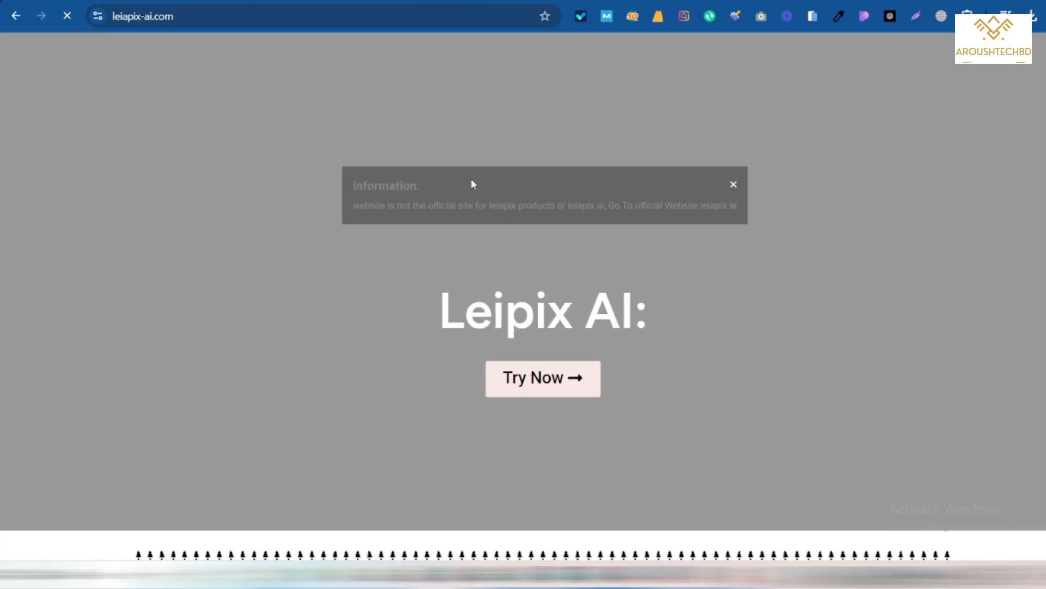
left_click(542, 378)
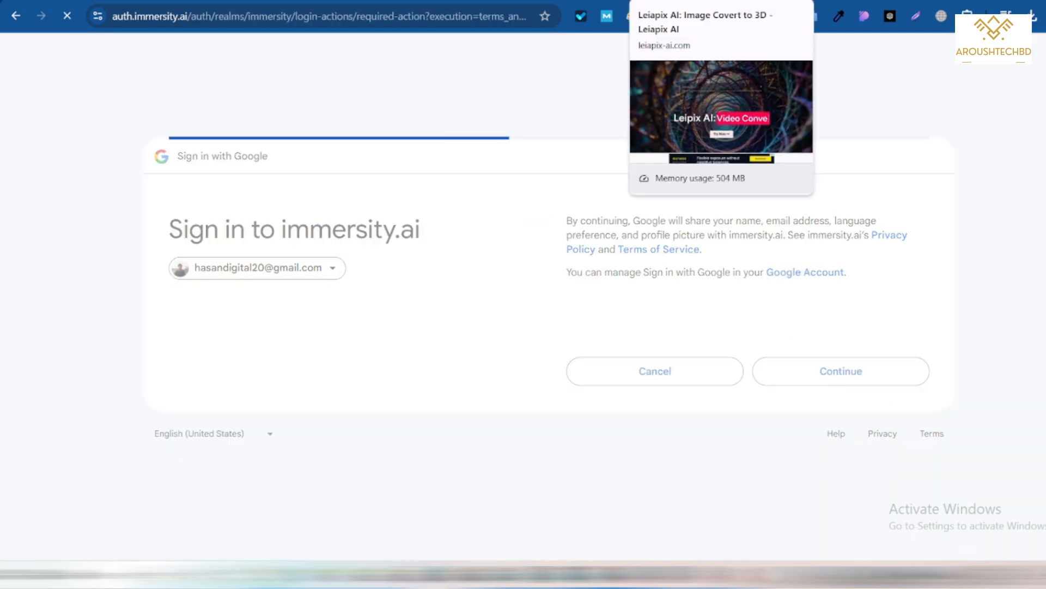
left_click(840, 371)
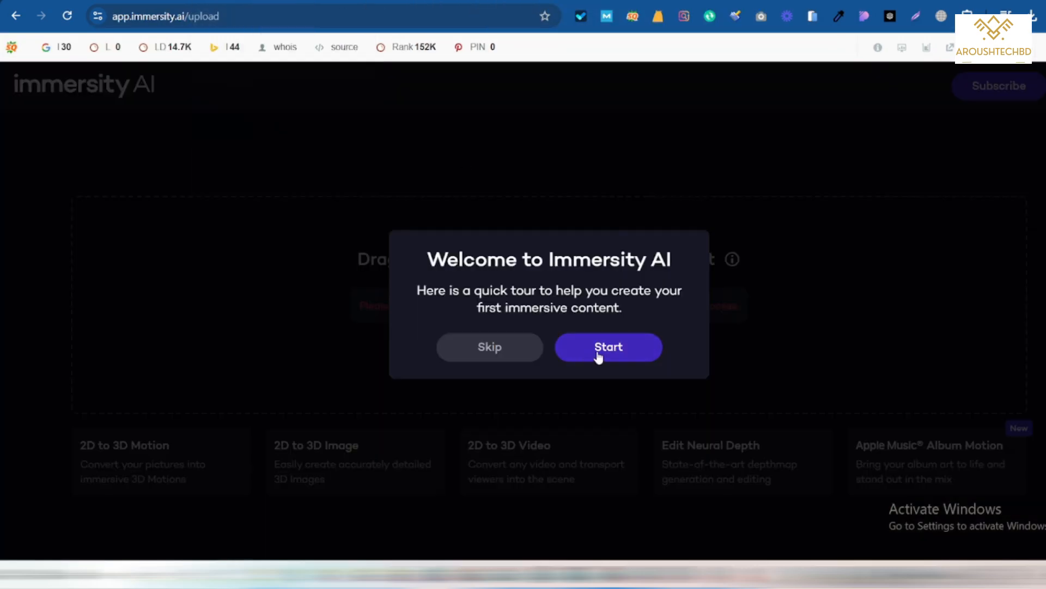
left_click(607, 347)
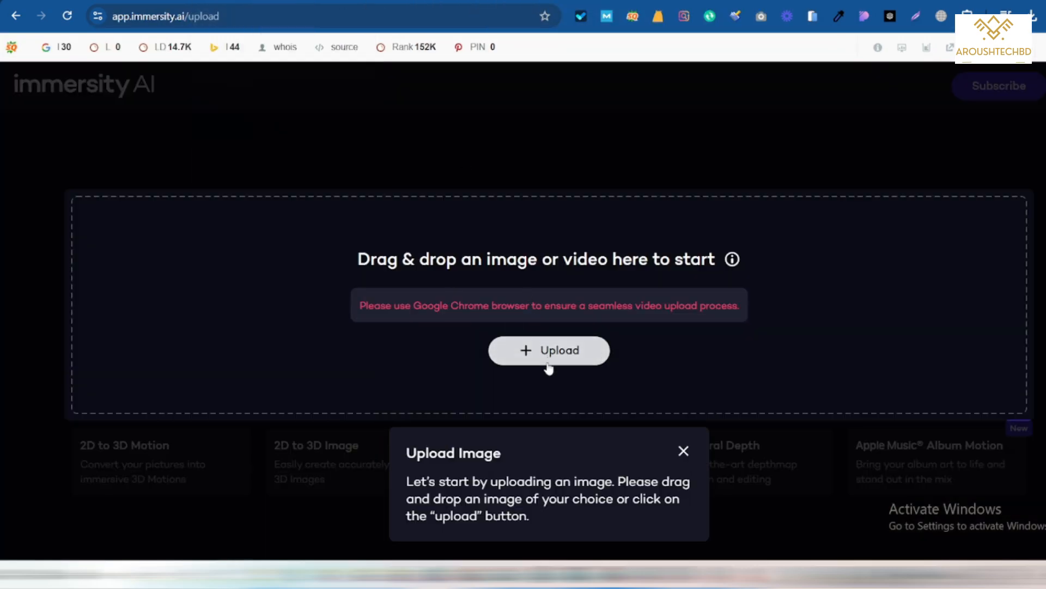
Upload the woodcutter-and-fairy image, export the 3D motion clip, and download it
left_click(548, 350)
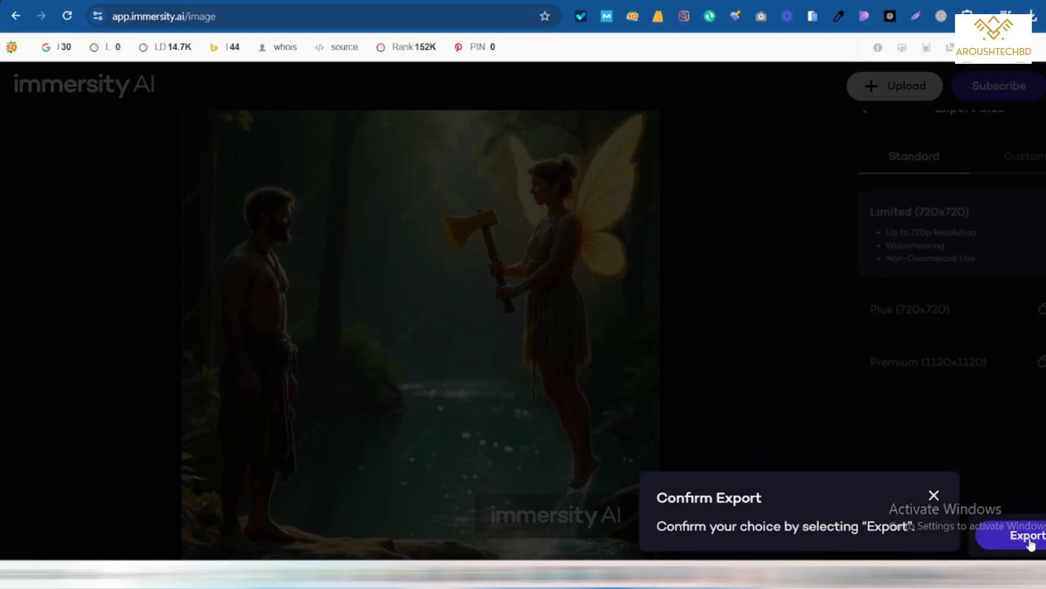
left_click(1025, 536)
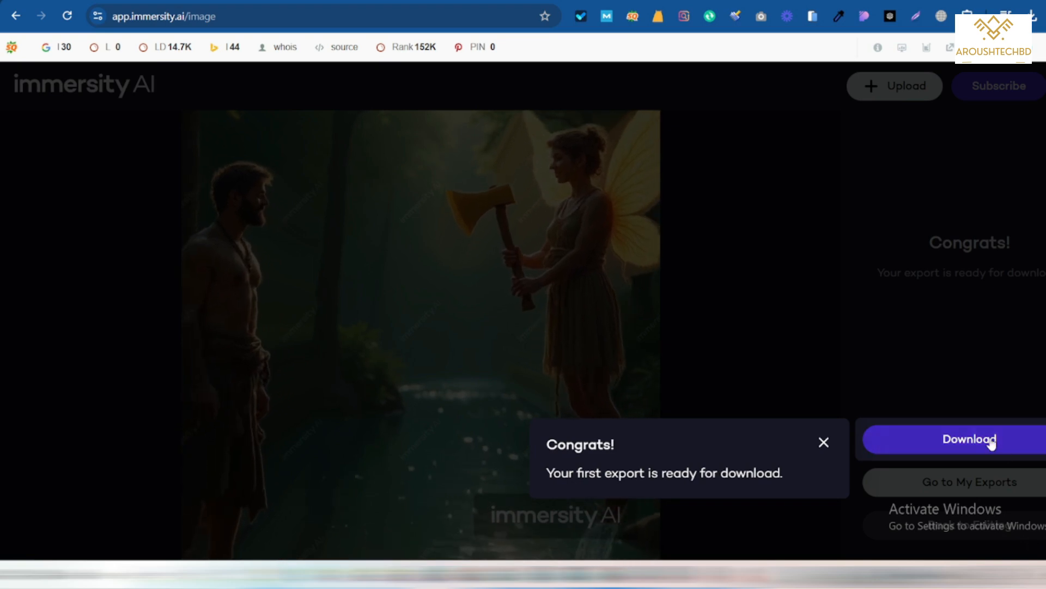
left_click(968, 439)
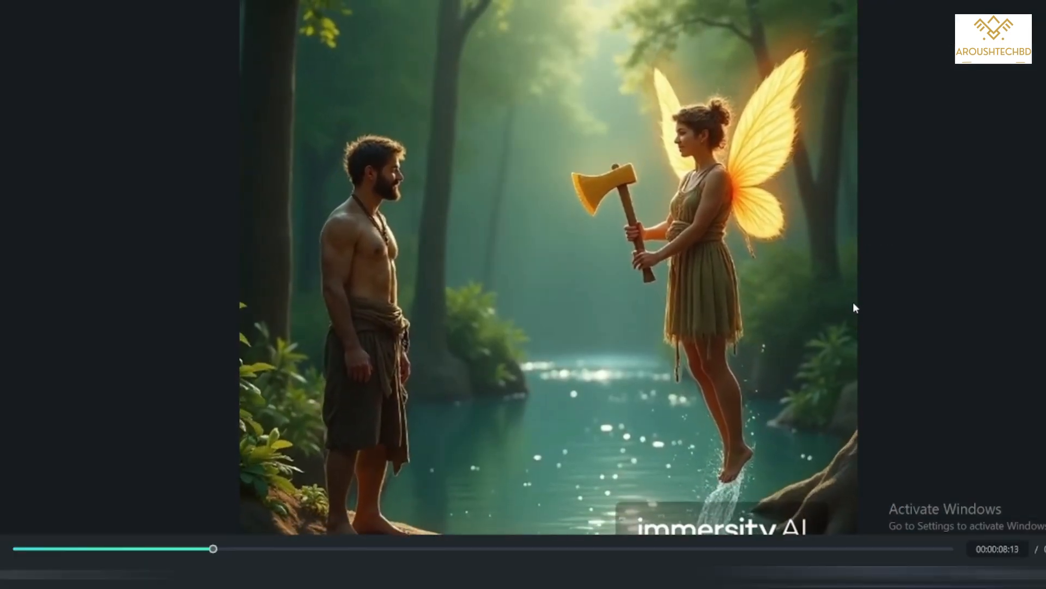
Play back the downloaded woodcutter-and-fairy 3D clip in Filmora's player
left_click(636, 275)
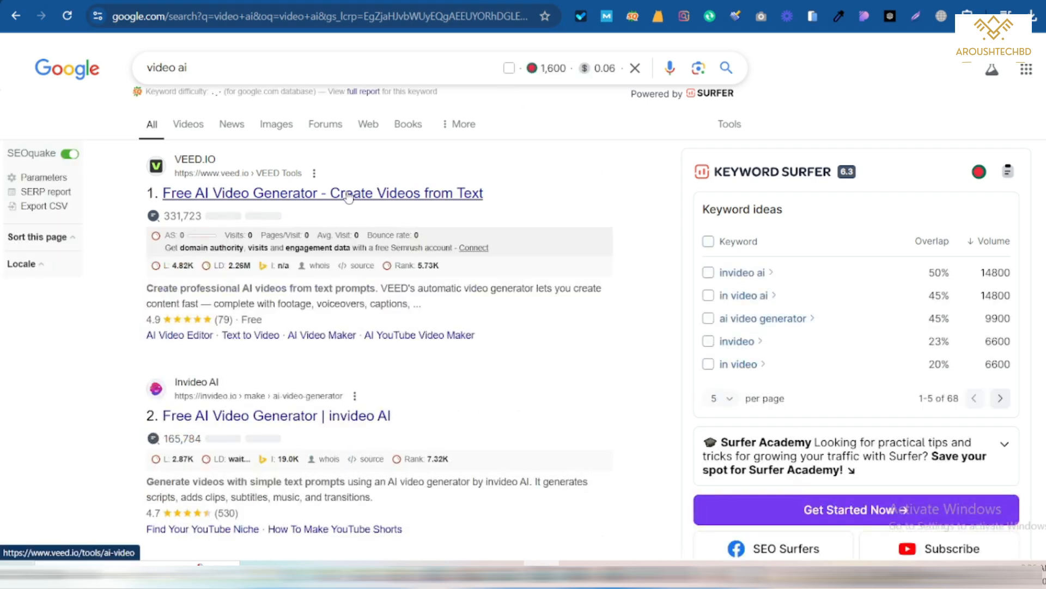
Add English (UK) subtitles in VEED with the Pretty Little Marketer caption style
left_click(323, 193)
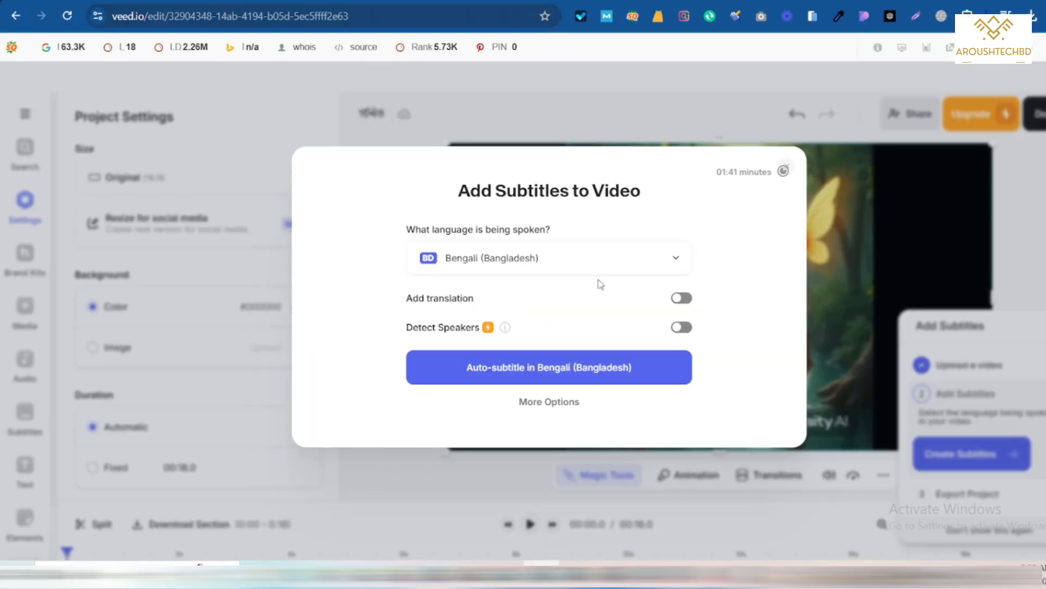
left_click(547, 258)
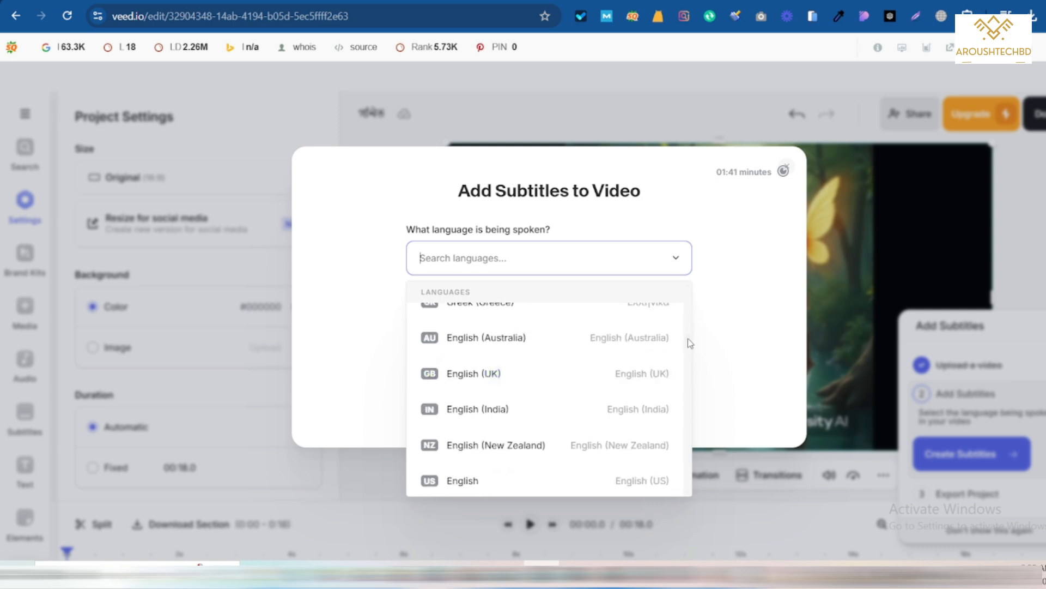
left_click(473, 373)
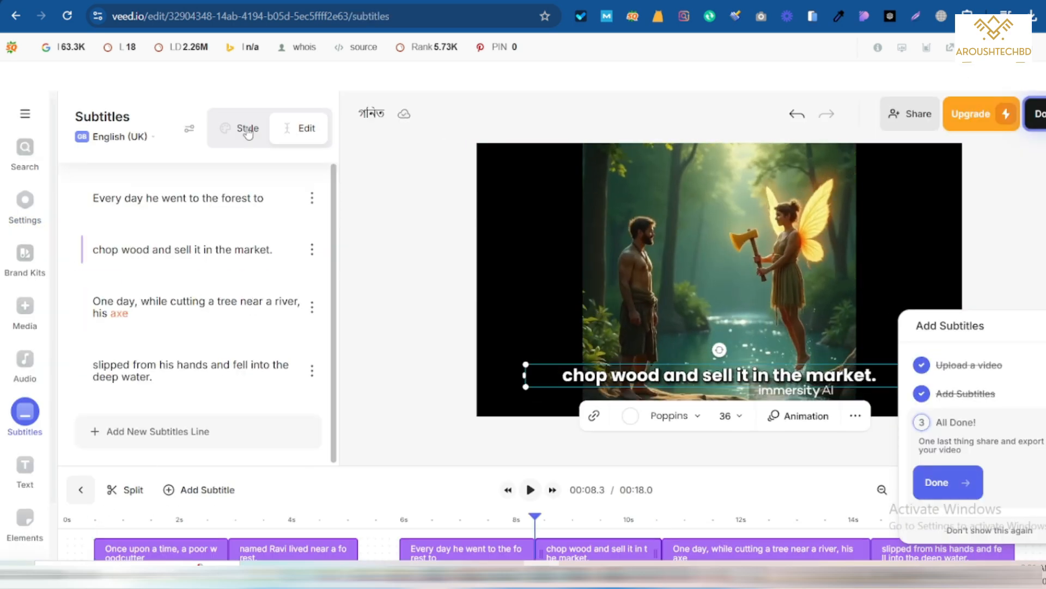
left_click(245, 128)
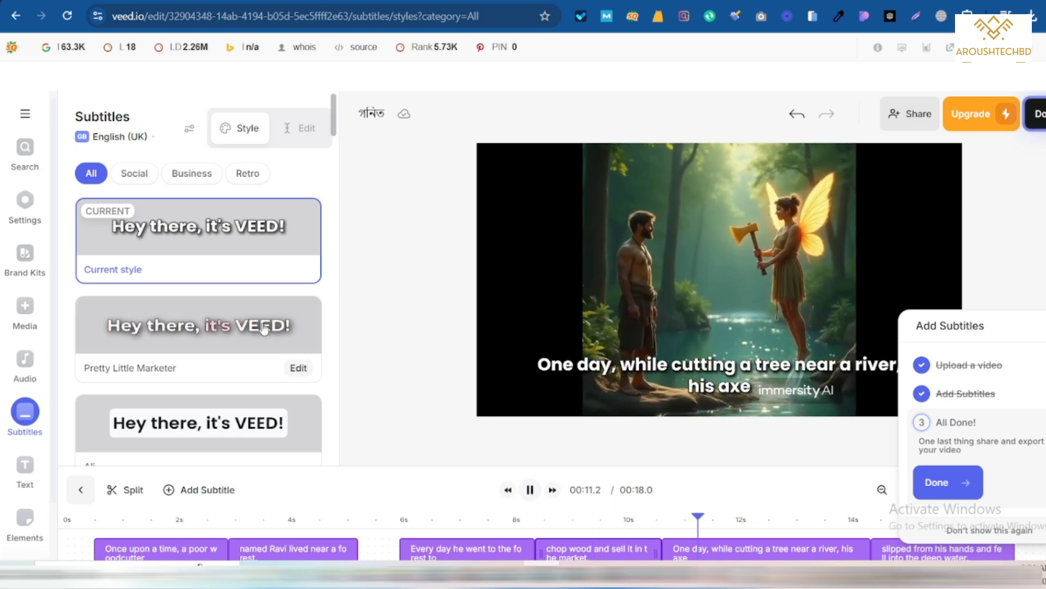
left_click(198, 324)
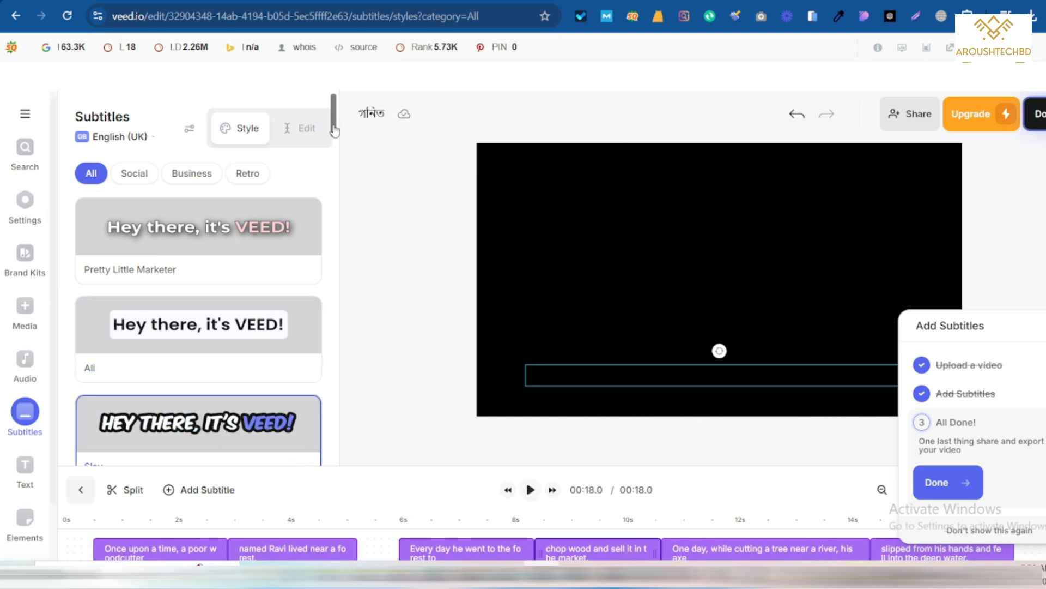
Export the subtitled video as a free MP4 and save it to the new folder
scroll("down", 3)
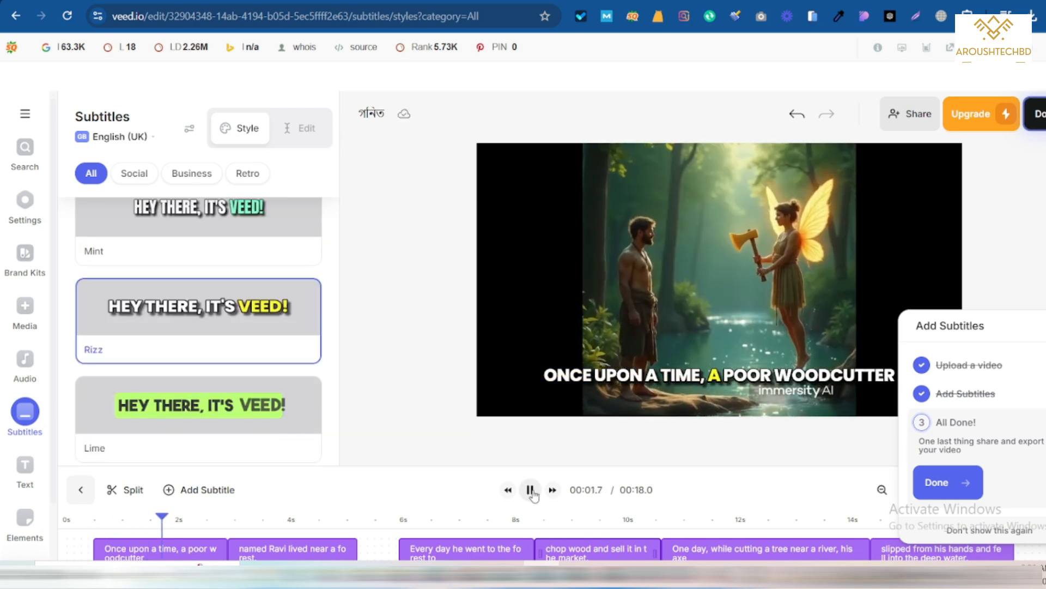
left_click(529, 489)
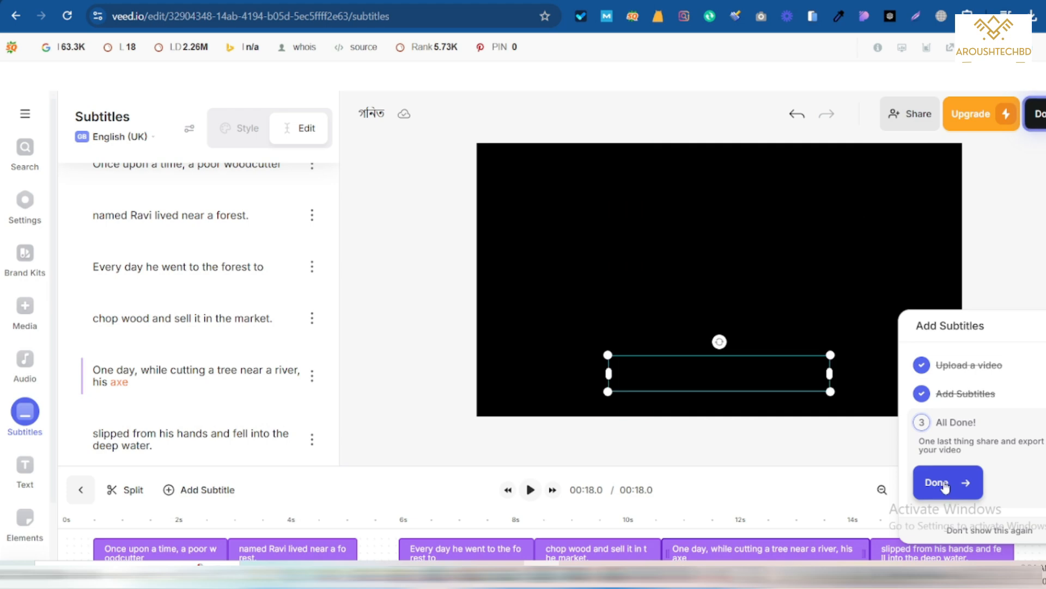
left_click(946, 482)
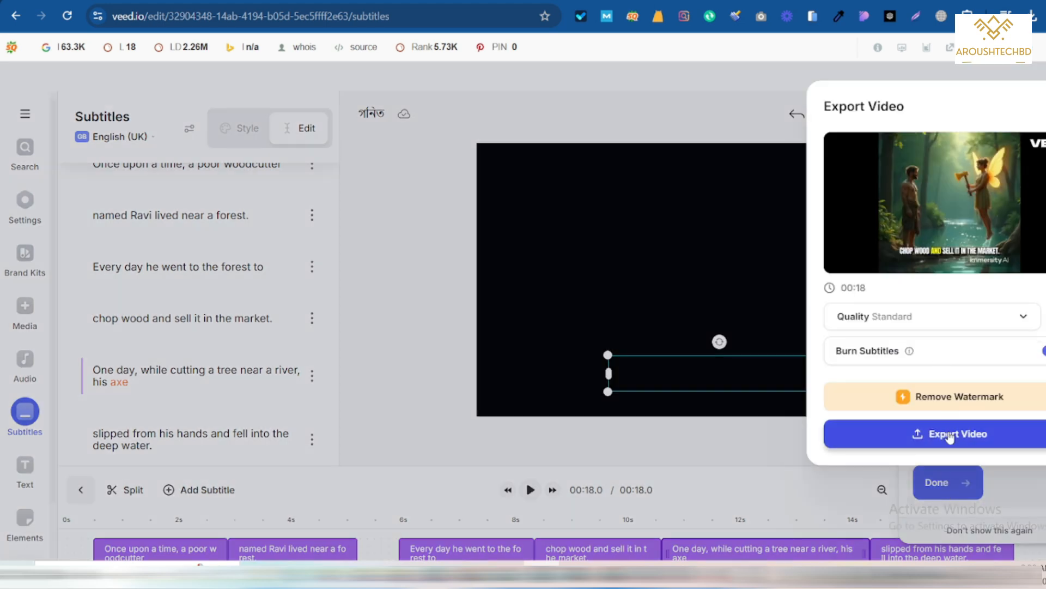
left_click(961, 434)
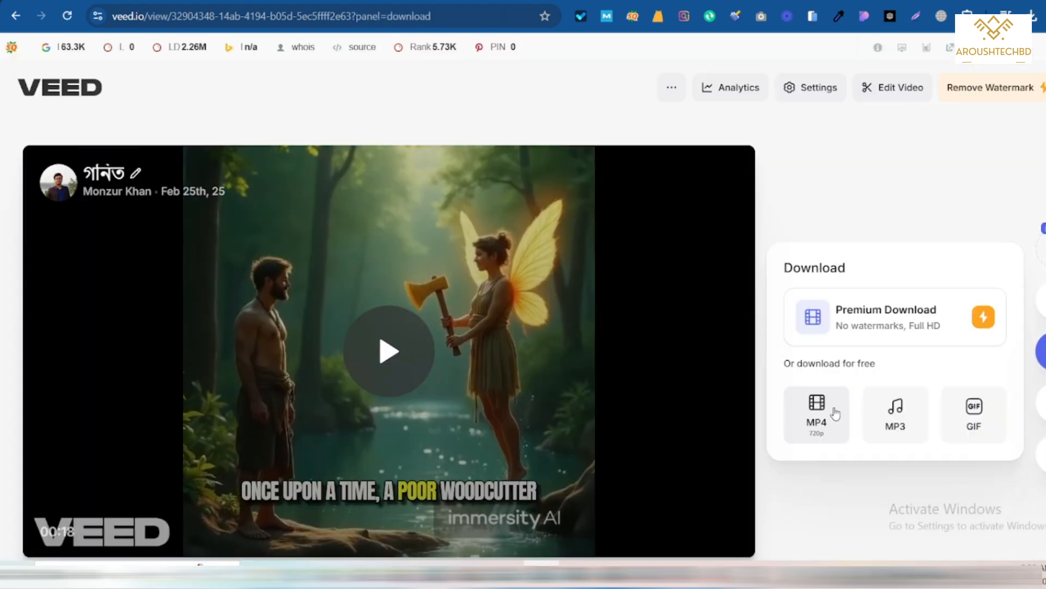
left_click(815, 413)
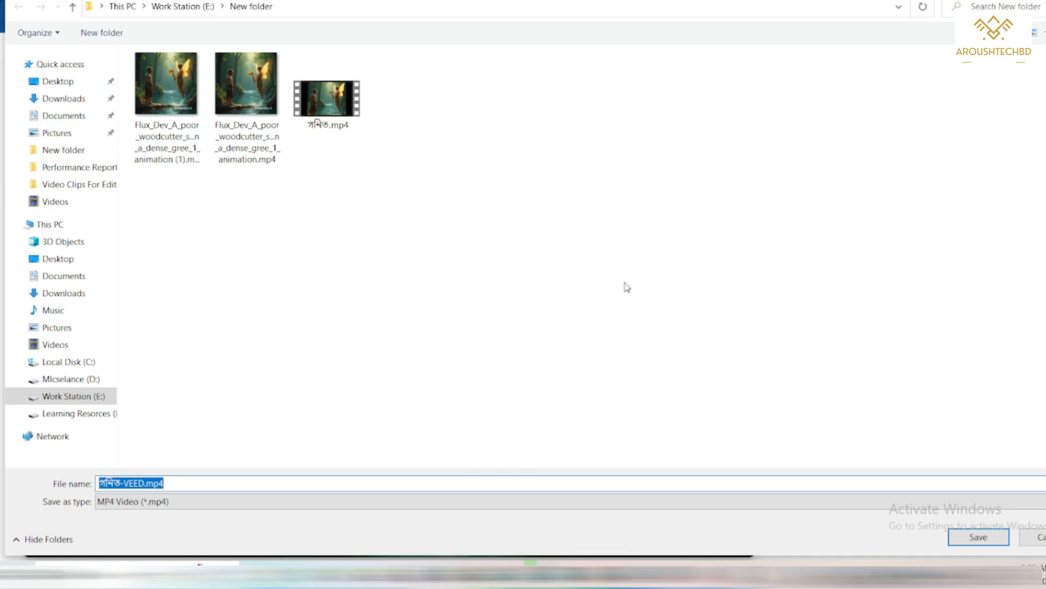
left_click(977, 536)
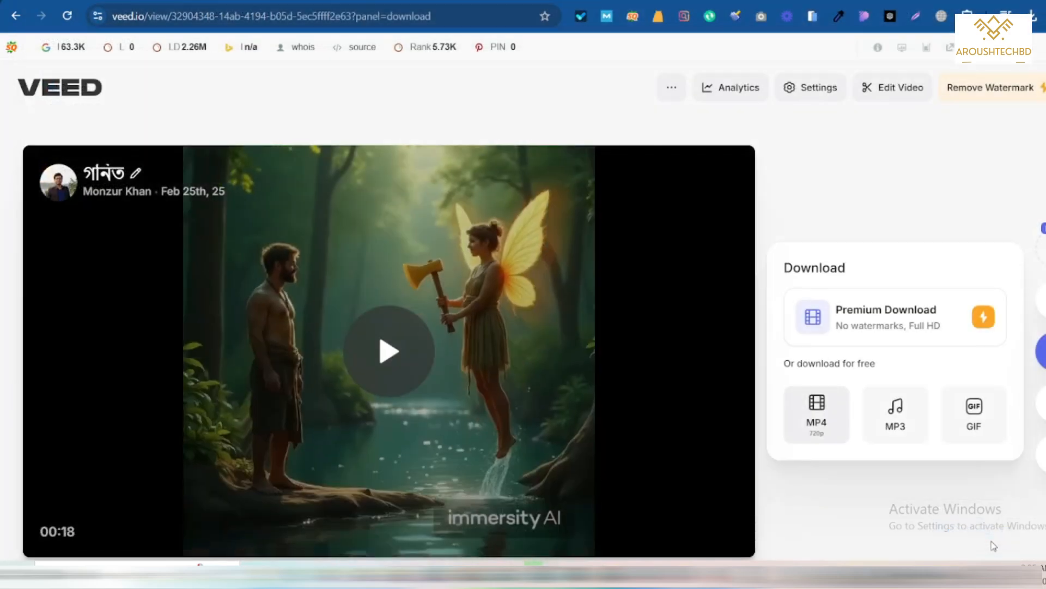